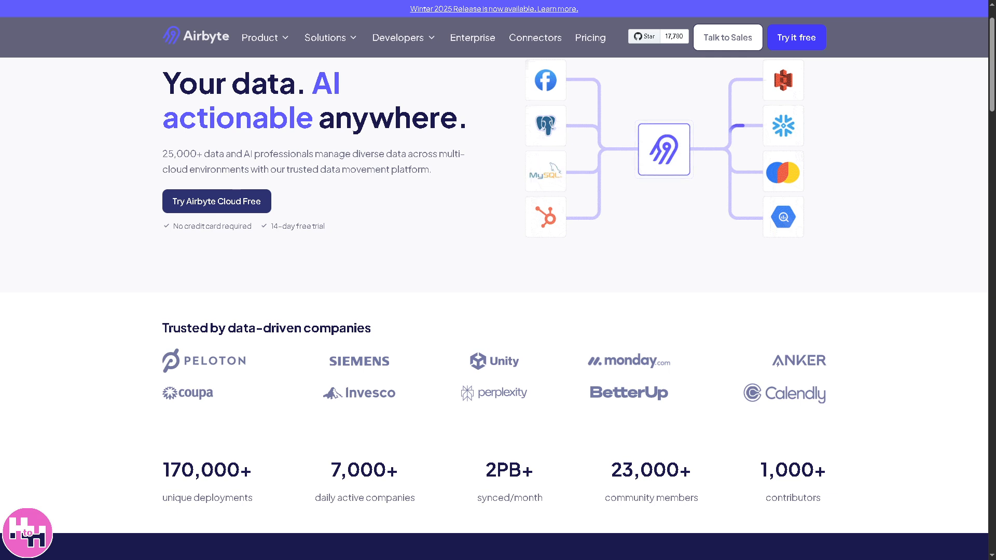
{"action": "mouse_move", "coordinate": [802, 54]}
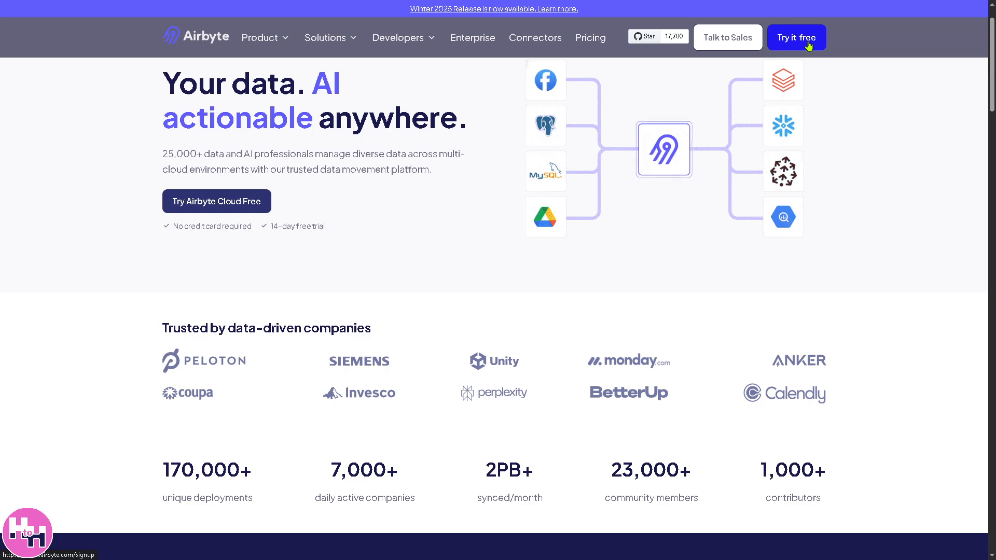
Start the free signup from the Airbyte homepage to reach the workspace Connections page
{"action": "left_click", "coordinate": [797, 38]}
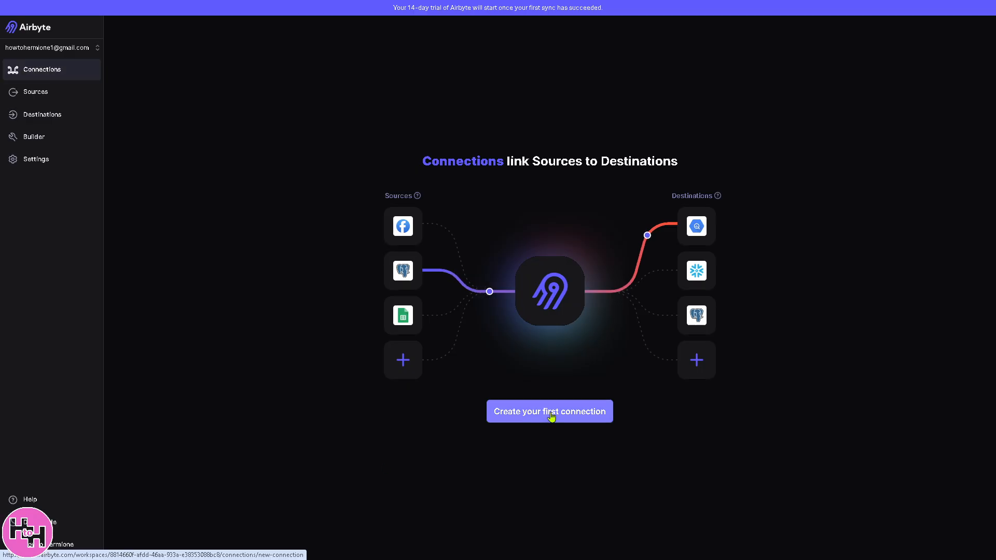
Begin the first connection, reaching the source definition step with the connector catalog
{"action": "left_click", "coordinate": [549, 411]}
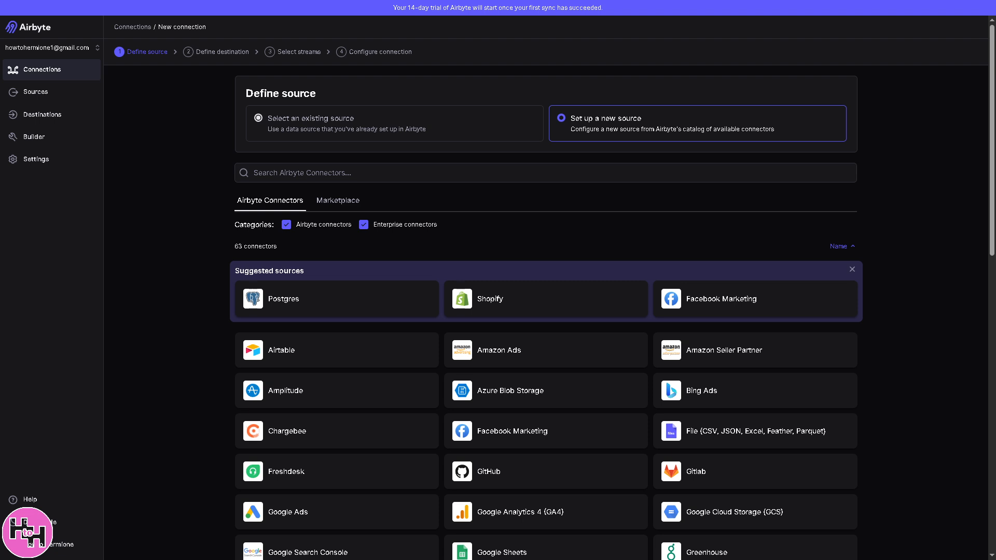
{"action": "mouse_move", "coordinate": [303, 111]}
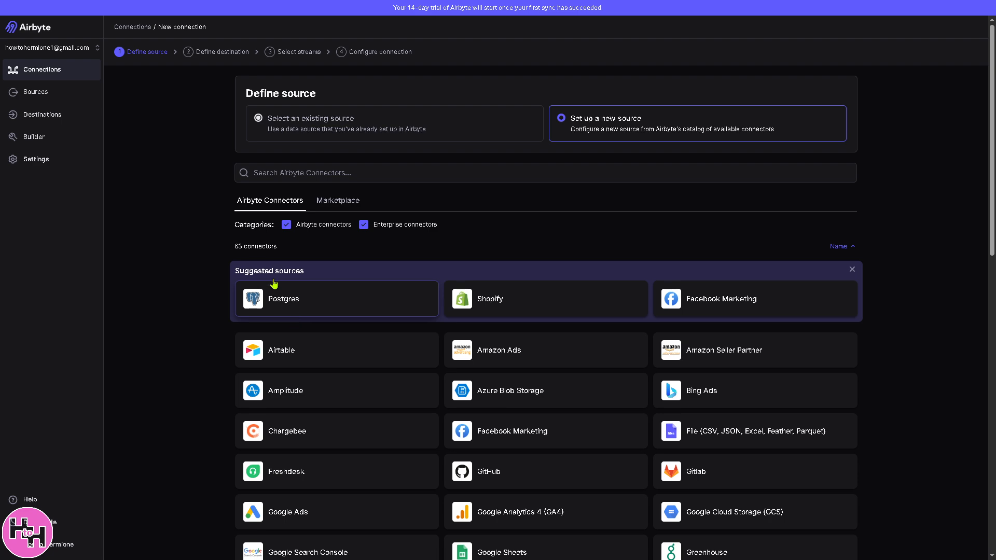
{"action": "mouse_move", "coordinate": [502, 302]}
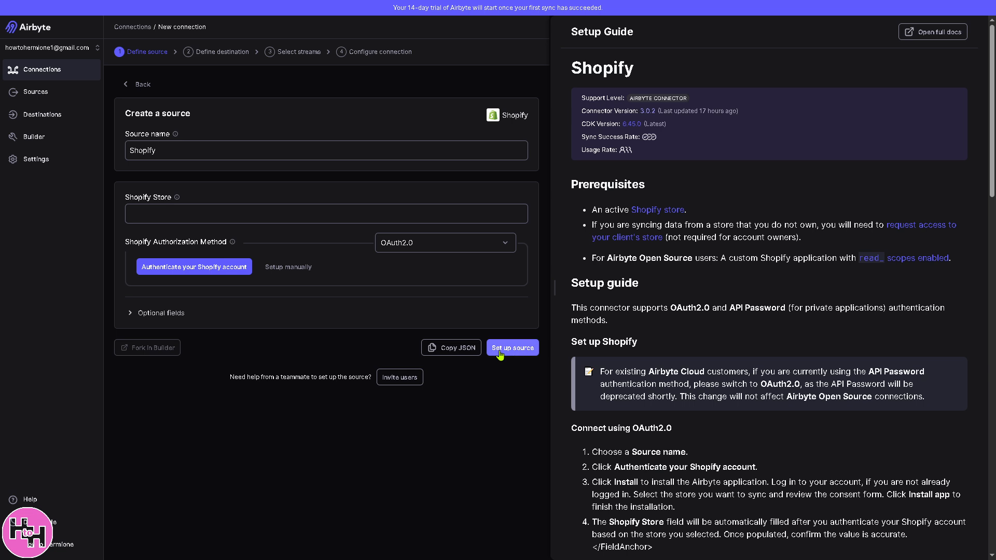
{"action": "mouse_move", "coordinate": [511, 352]}
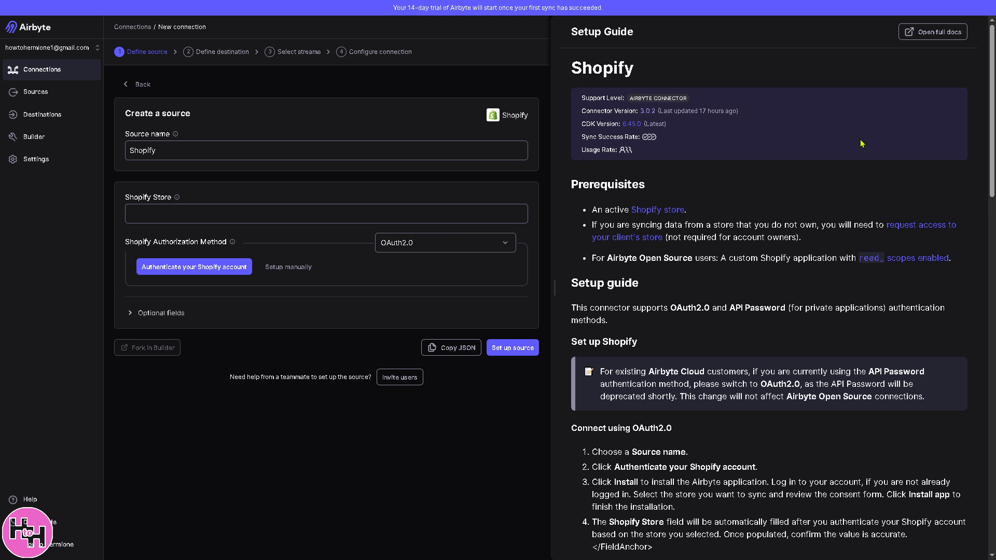
{"action": "mouse_move", "coordinate": [930, 41]}
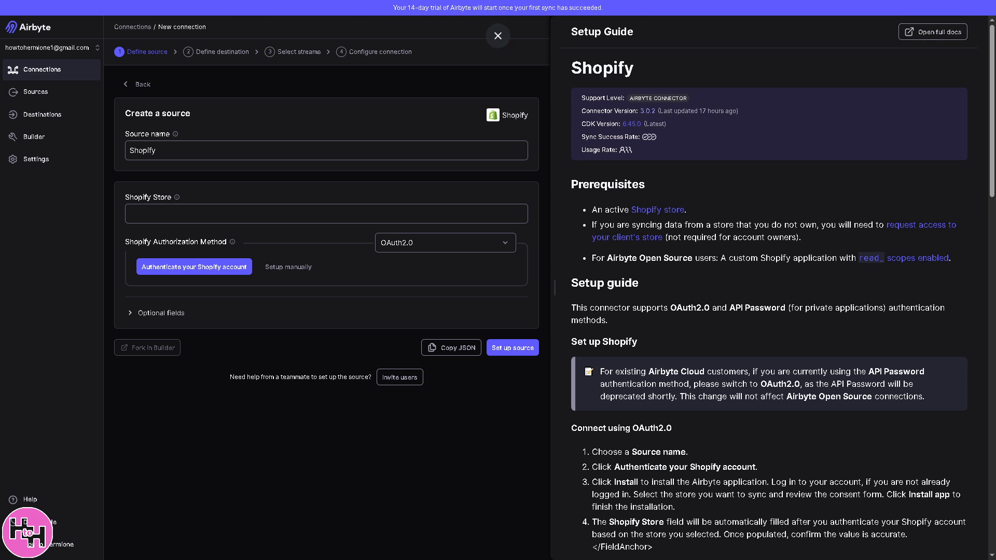
Browse the Destinations catalog, then go to the Connector Builder start page
{"action": "left_click", "coordinate": [497, 36]}
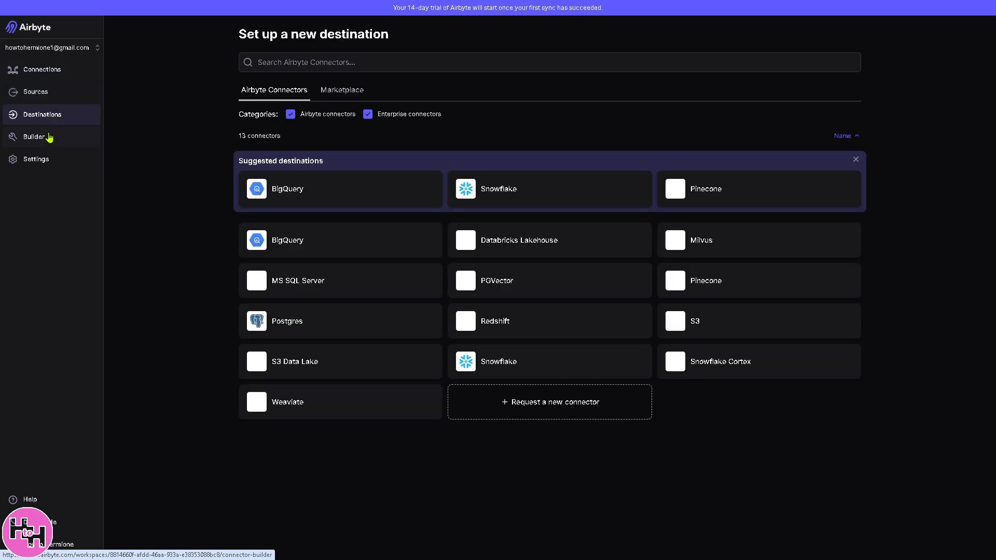
{"action": "left_click", "coordinate": [34, 136]}
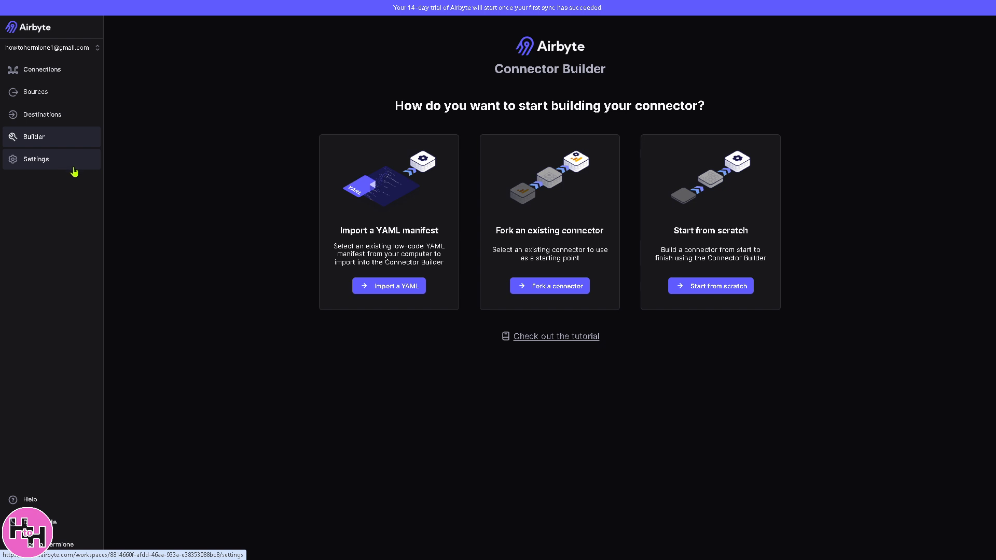
{"action": "mouse_move", "coordinate": [81, 168]}
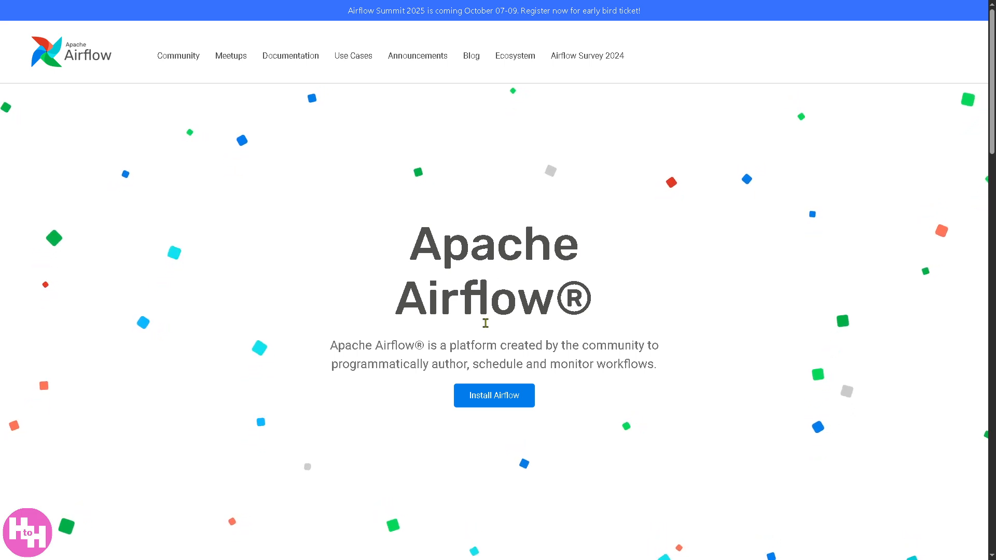
{"action": "mouse_move", "coordinate": [493, 395]}
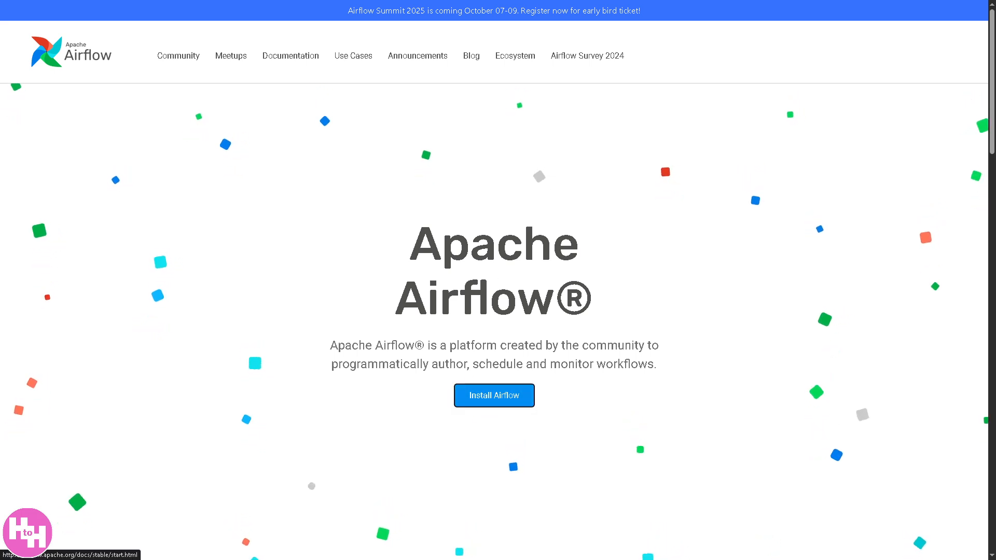
Review the Airflow Quick Start guide's Python requirements and first installation steps
{"action": "left_click", "coordinate": [494, 395]}
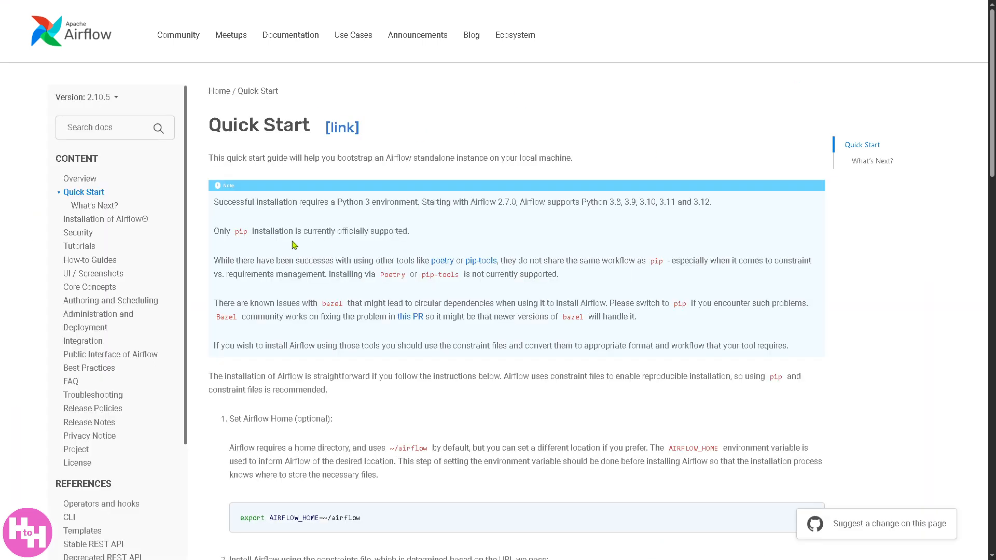
{"action": "mouse_move", "coordinate": [212, 251]}
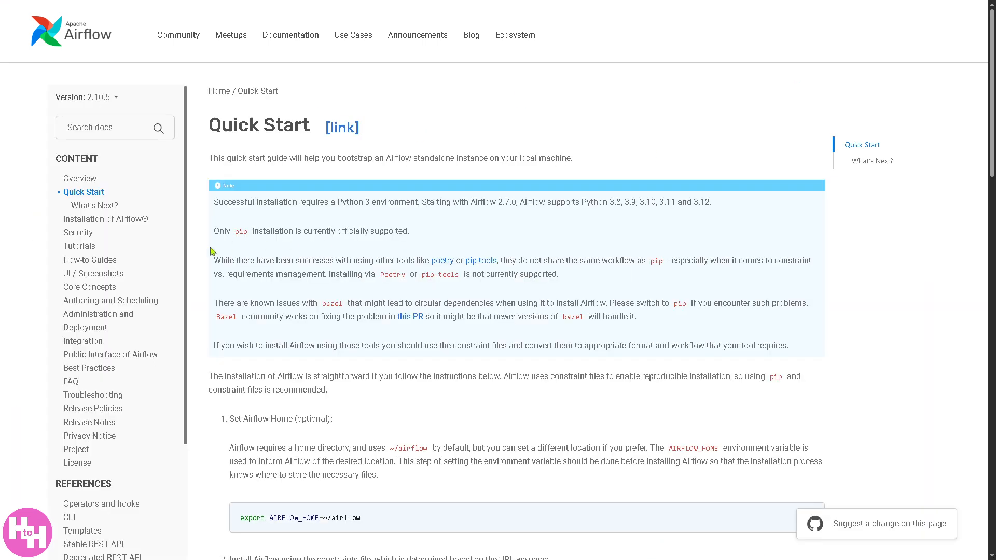
{"action": "mouse_move", "coordinate": [330, 286]}
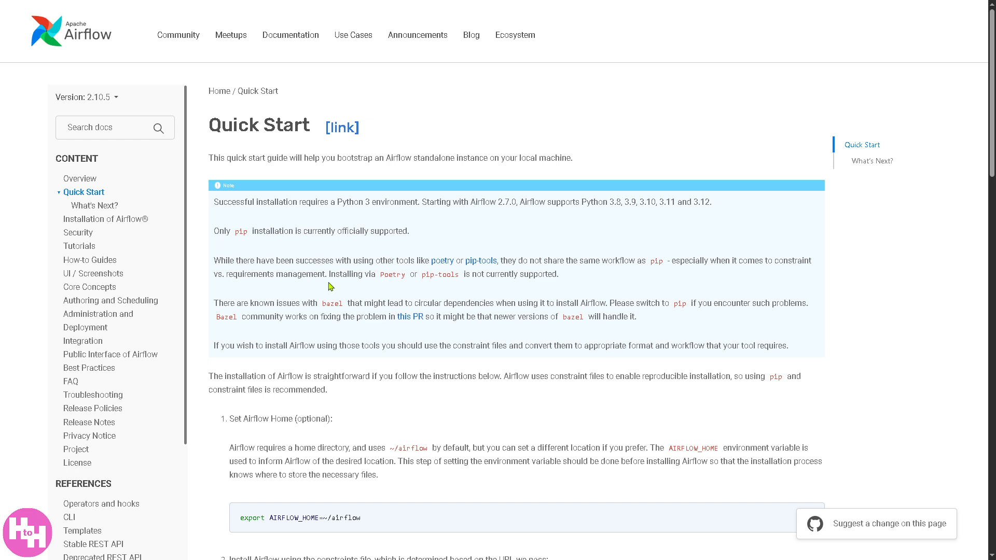
{"action": "mouse_move", "coordinate": [372, 347]}
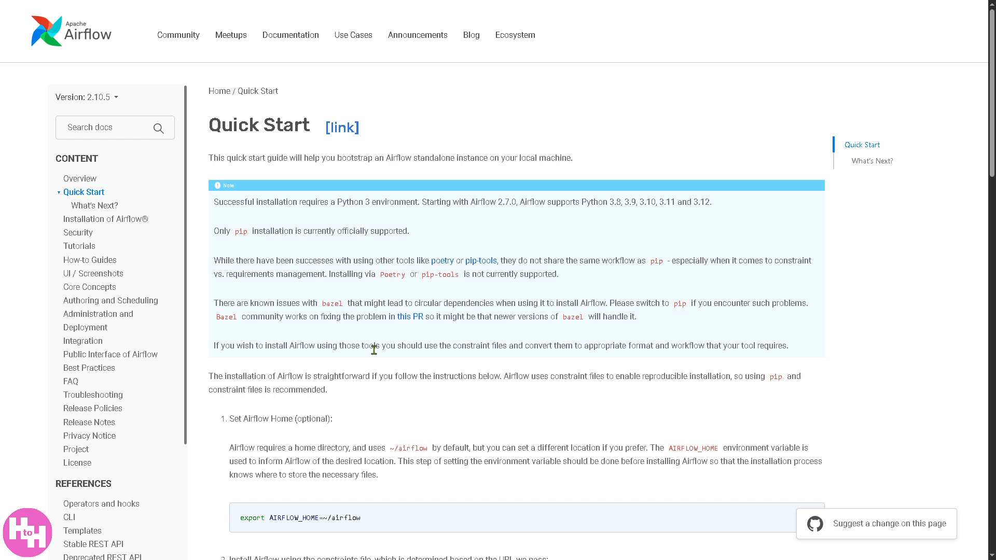
{"action": "scroll", "scroll_direction": "down", "scroll_amount": 3}
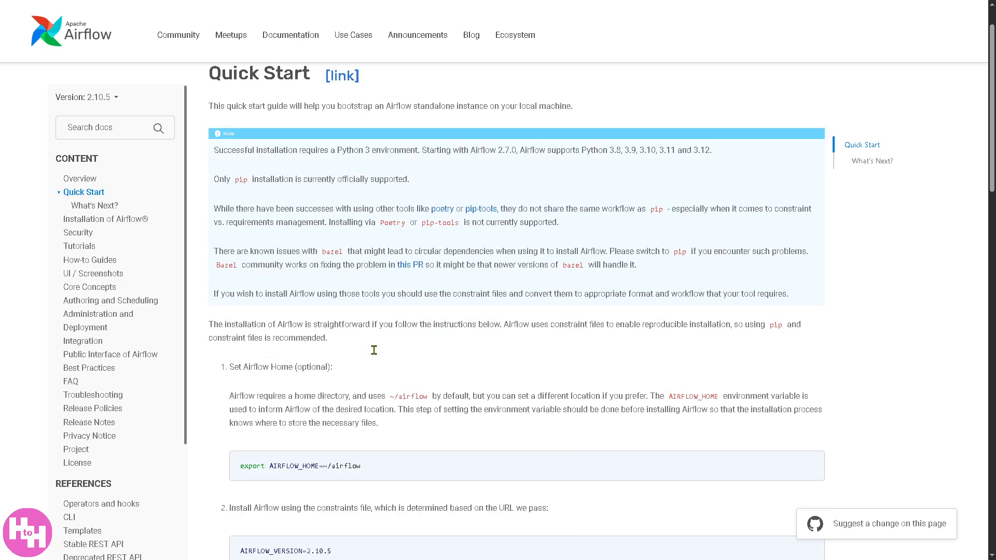
{"action": "mouse_move", "coordinate": [198, 121]}
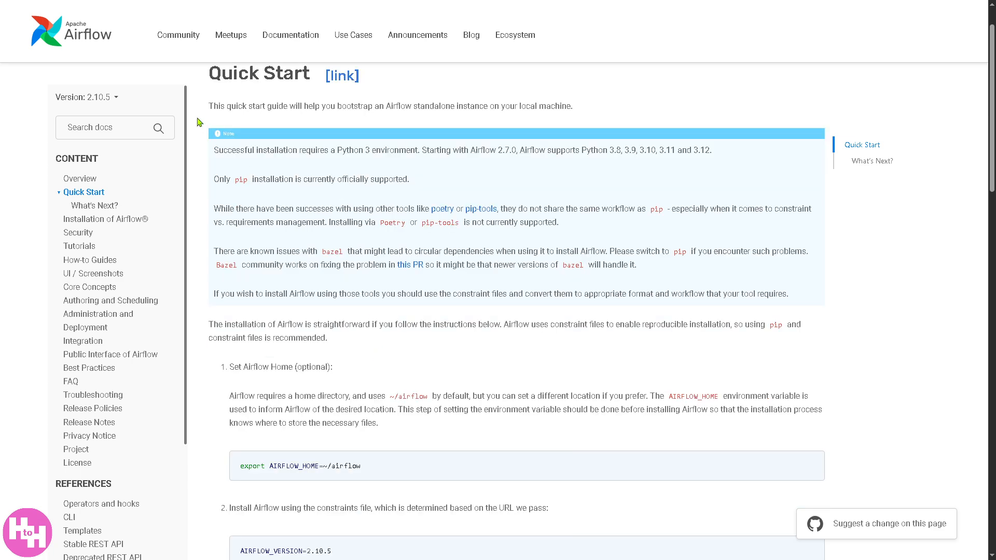
{"action": "mouse_move", "coordinate": [182, 53]}
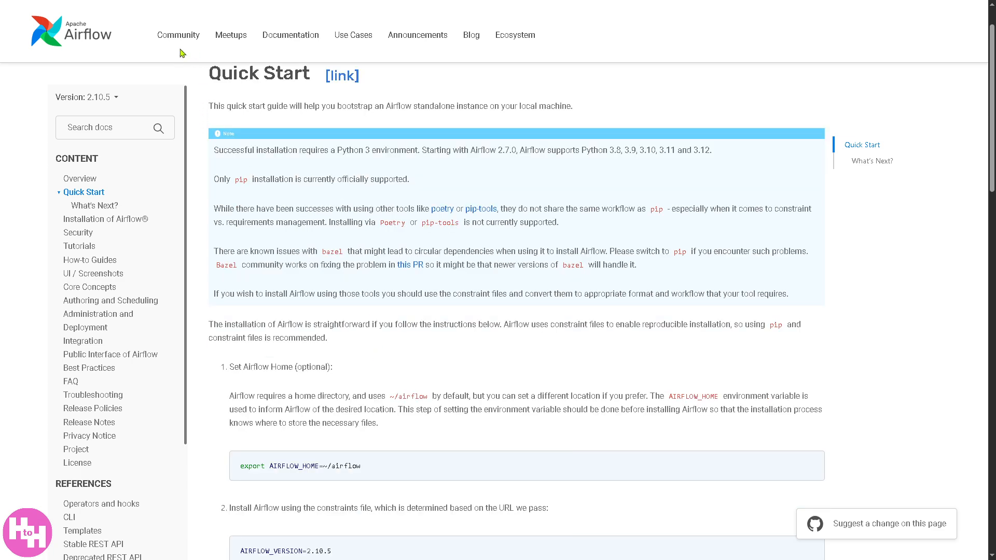
{"action": "mouse_move", "coordinate": [603, 249]}
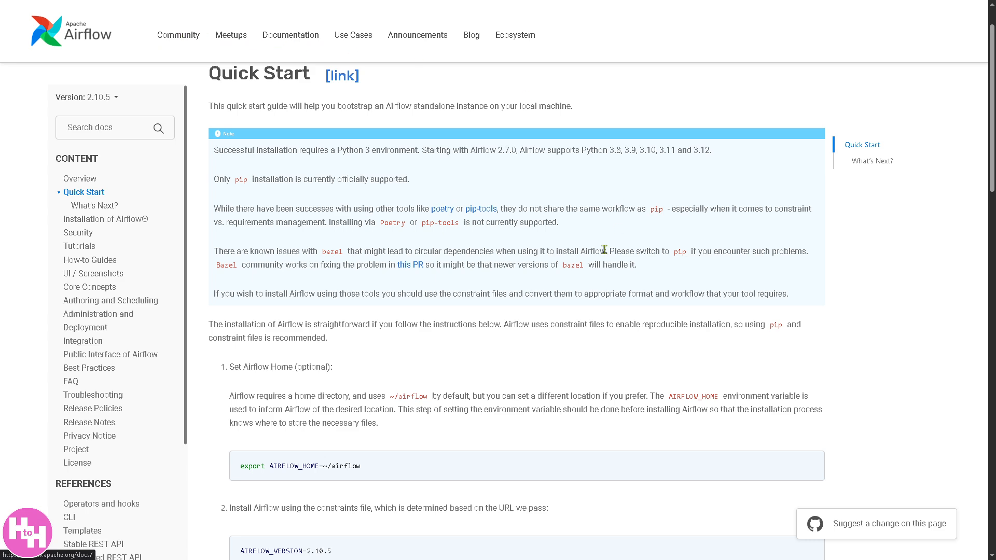
{"action": "scroll", "scroll_direction": "down", "scroll_amount": 3}
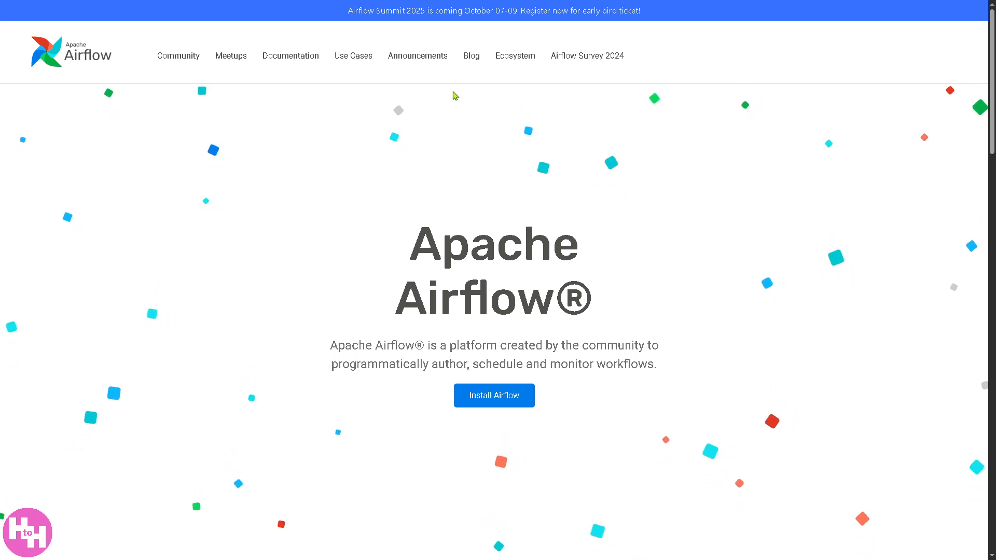
{"action": "mouse_move", "coordinate": [327, 268]}
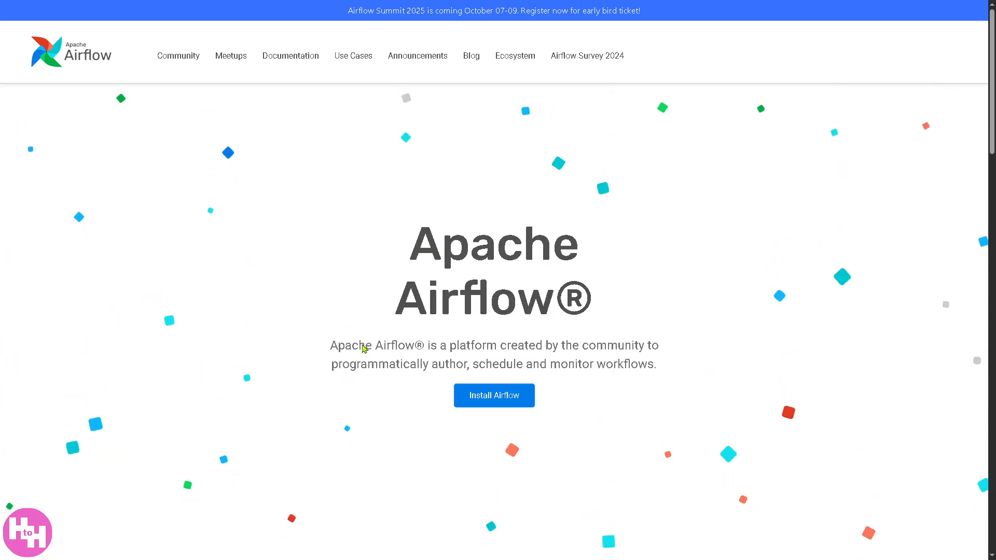
{"action": "scroll", "scroll_direction": "down", "scroll_amount": 3}
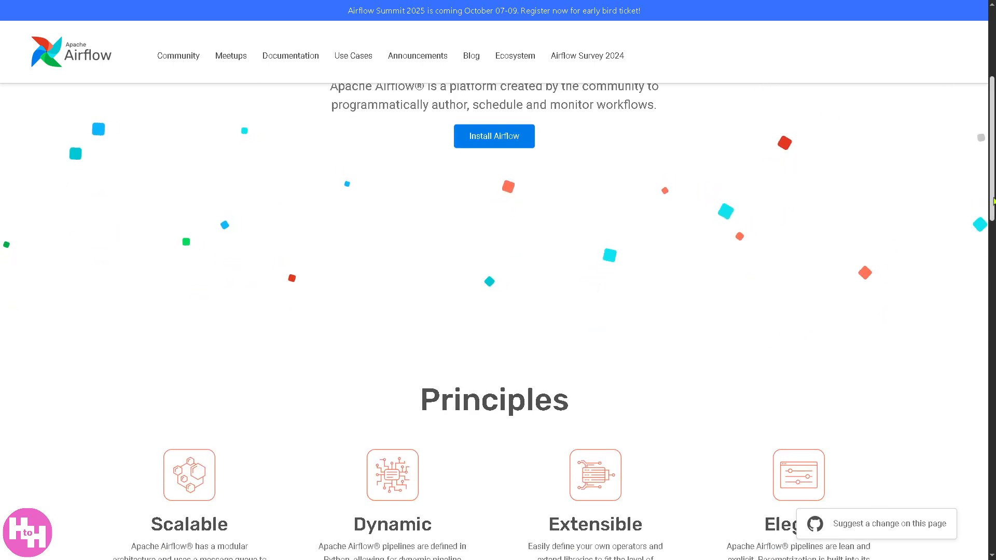
{"action": "scroll", "scroll_direction": "down", "scroll_amount": 3}
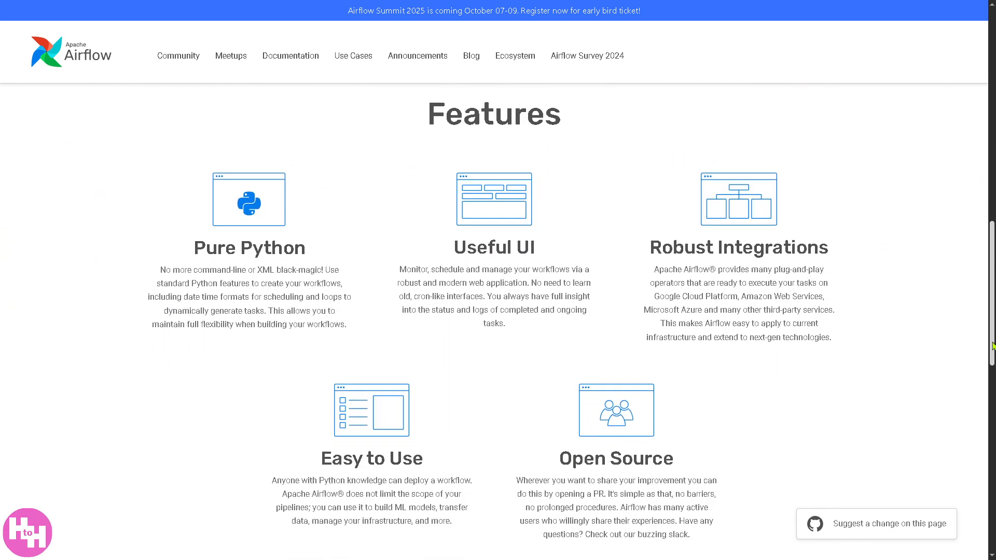
{"action": "scroll", "scroll_direction": "down", "scroll_amount": 3}
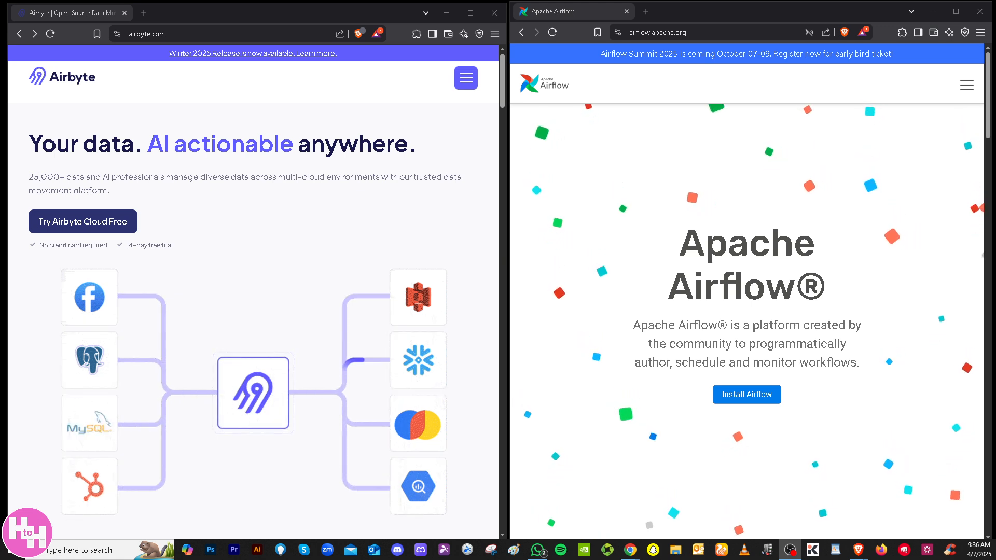
{"action": "mouse_move", "coordinate": [212, 116]}
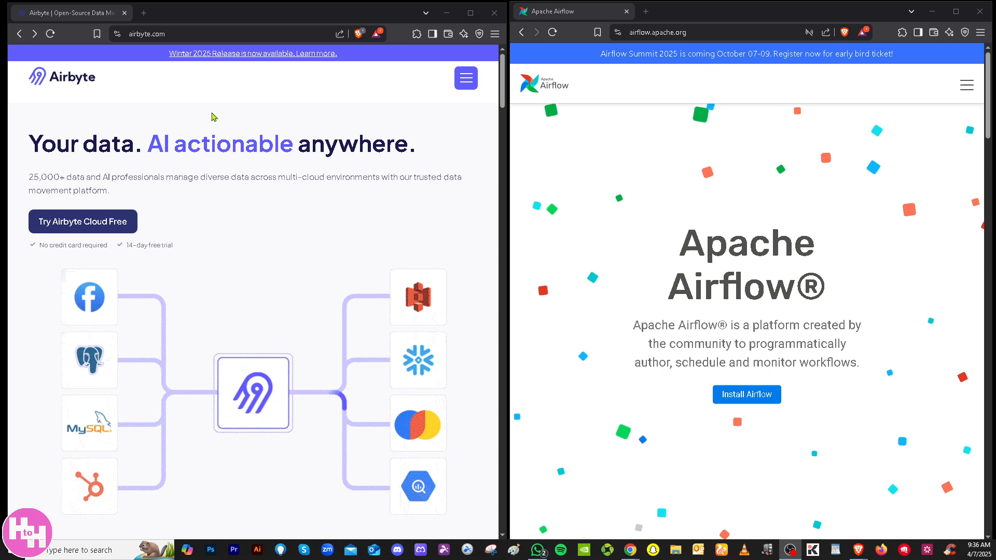